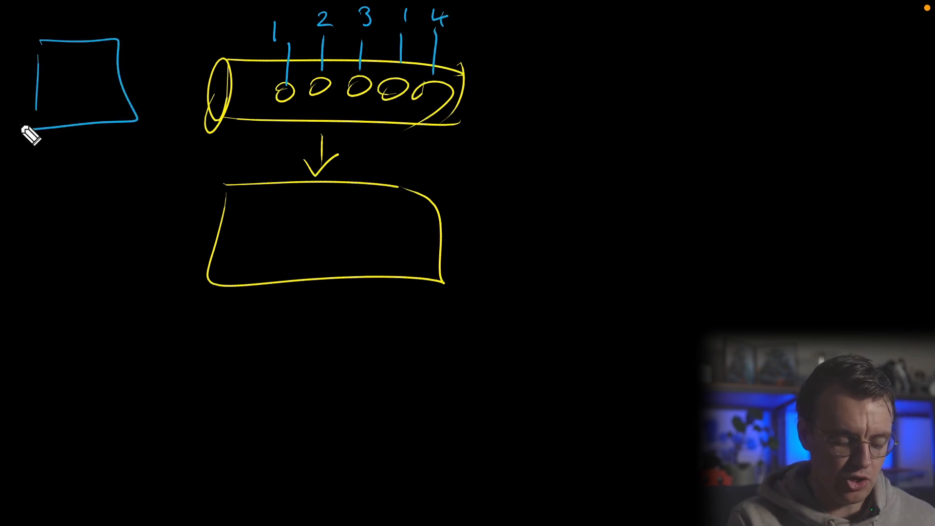
- Draw an arrow connecting the sender box to the message queue
{"action": "left_click_drag", "start_coordinate": [137, 78], "coordinate": [202, 78]}
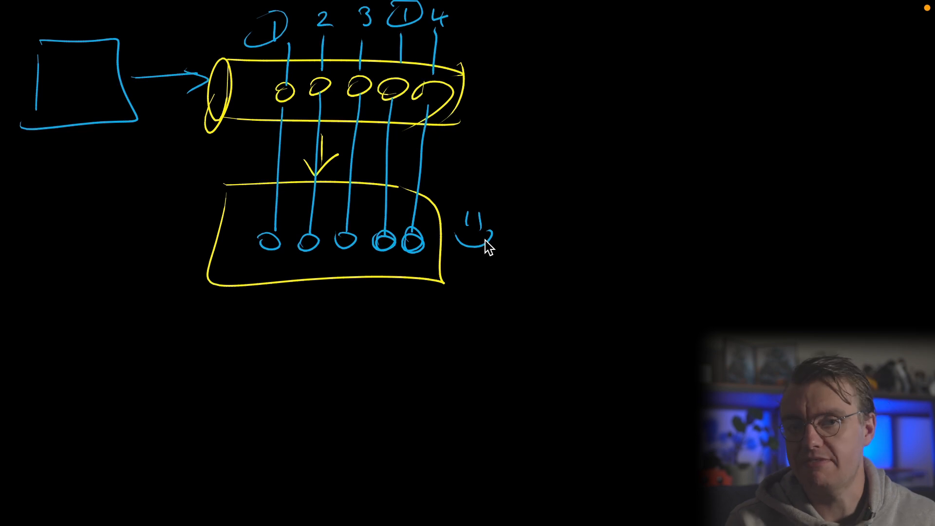
{"action": "mouse_move", "coordinate": [281, 280]}
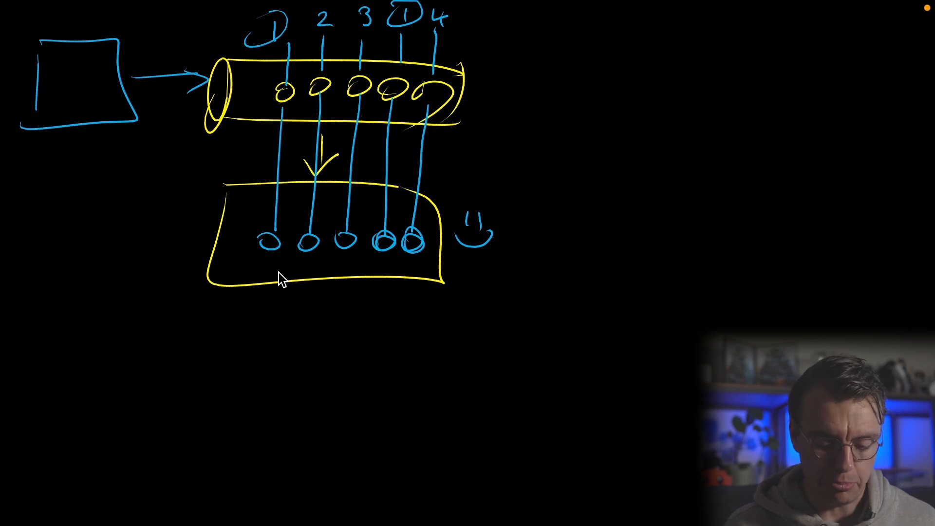
{"action": "mouse_move", "coordinate": [292, 86]}
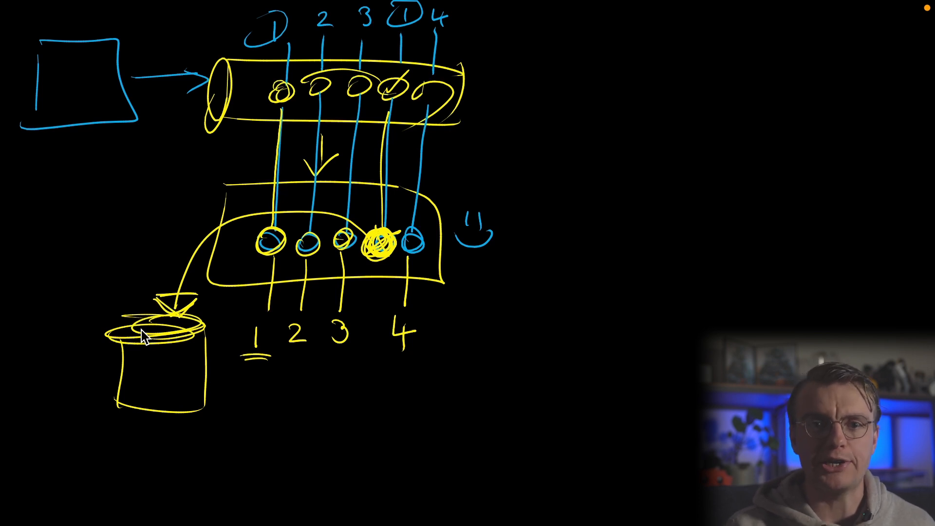
{"action": "mouse_move", "coordinate": [559, 78]}
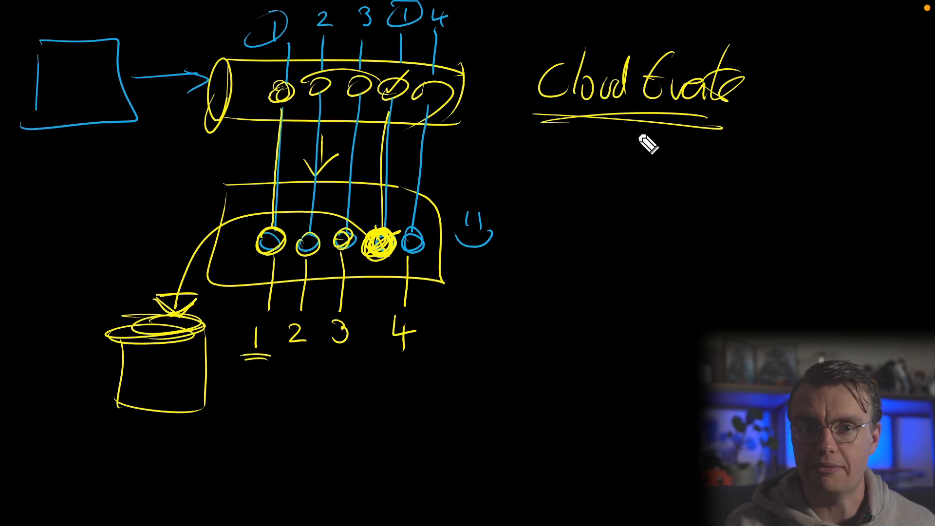
{"action": "mouse_move", "coordinate": [576, 152]}
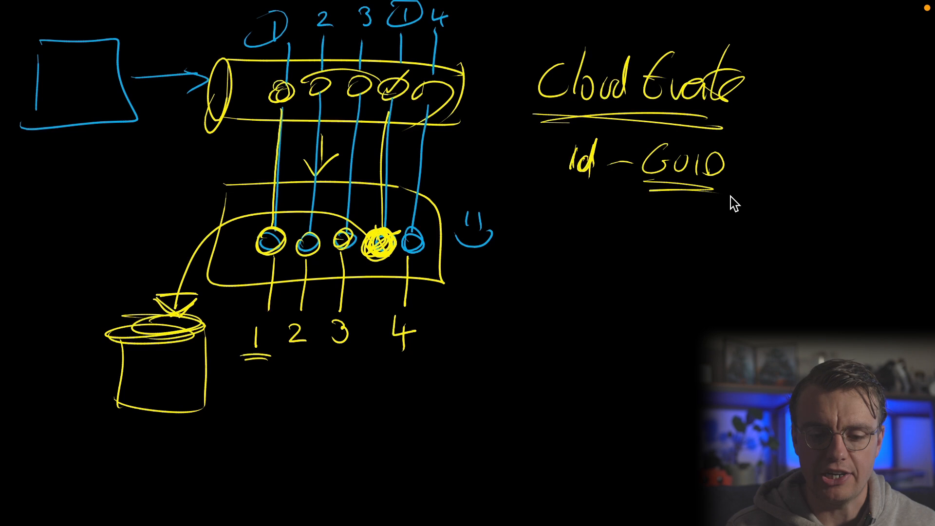
{"action": "mouse_move", "coordinate": [269, 28]}
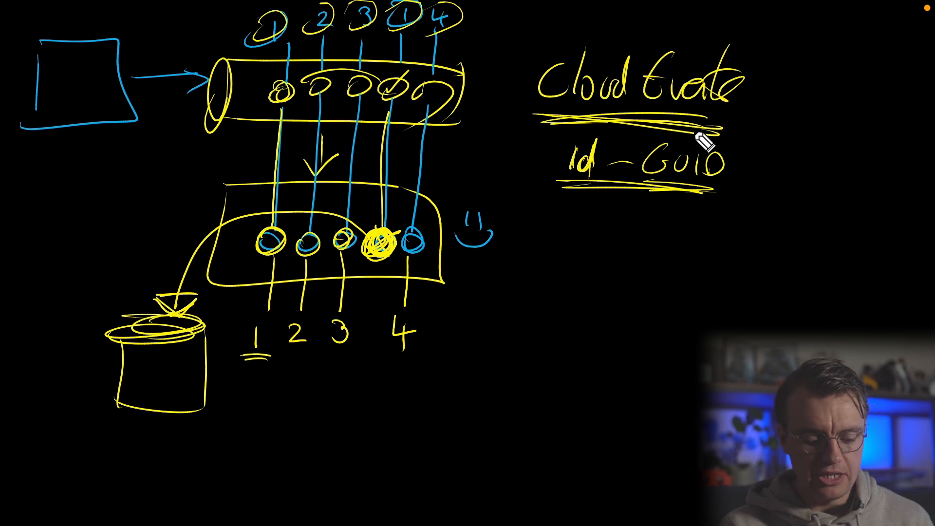
{"action": "mouse_move", "coordinate": [50, 65]}
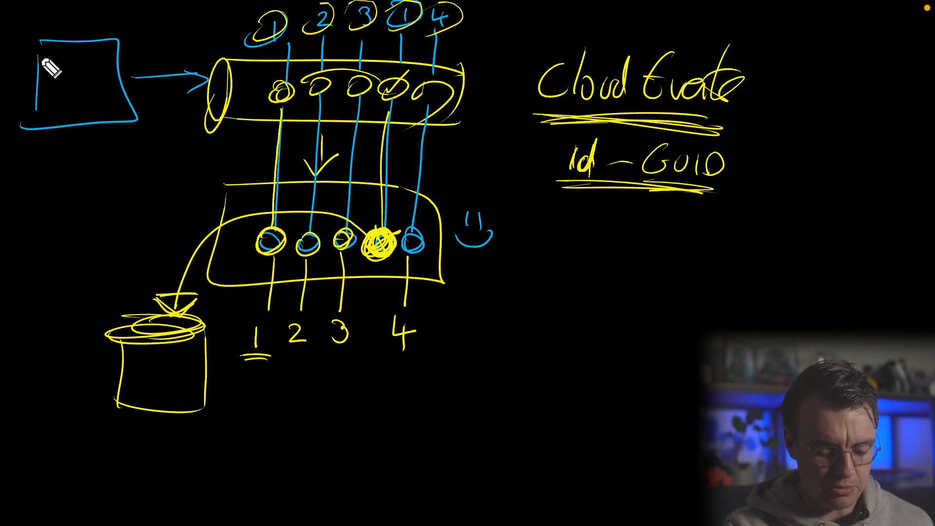
{"action": "mouse_move", "coordinate": [99, 86]}
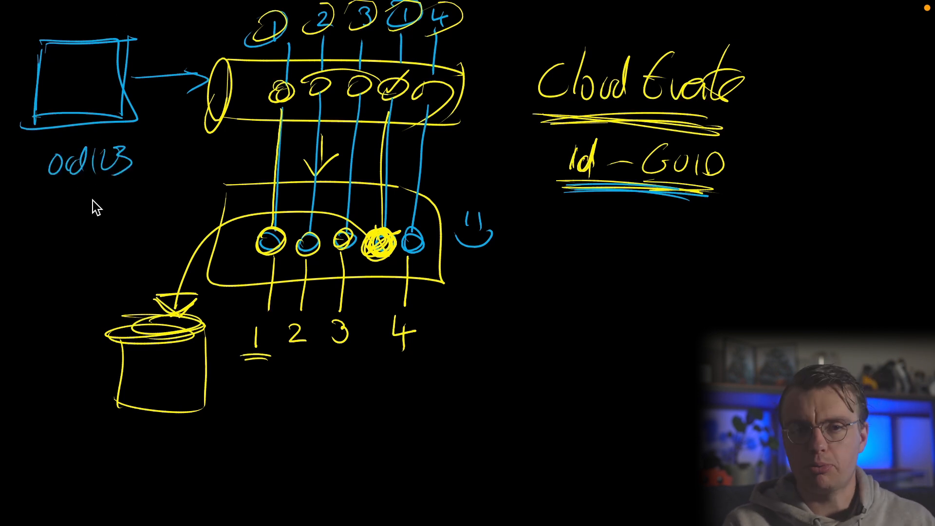
{"action": "mouse_move", "coordinate": [391, 107]}
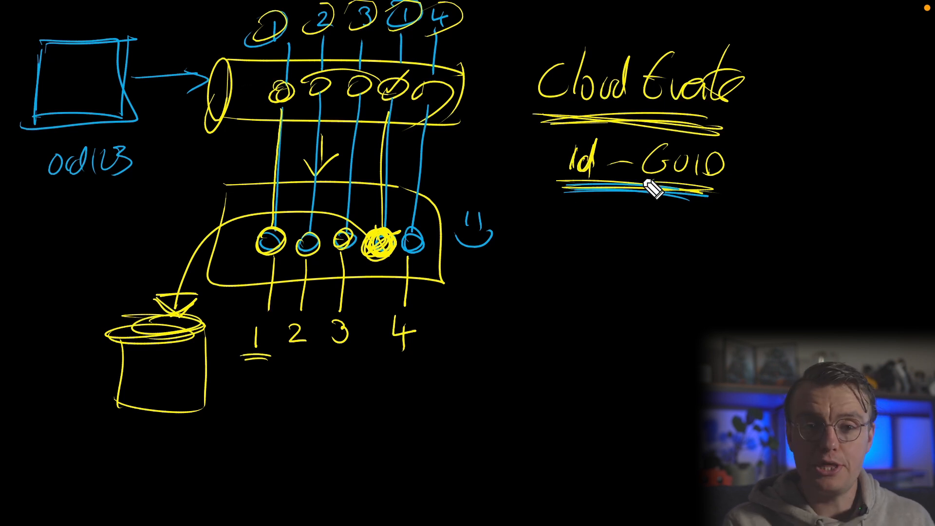
{"action": "mouse_move", "coordinate": [540, 245]}
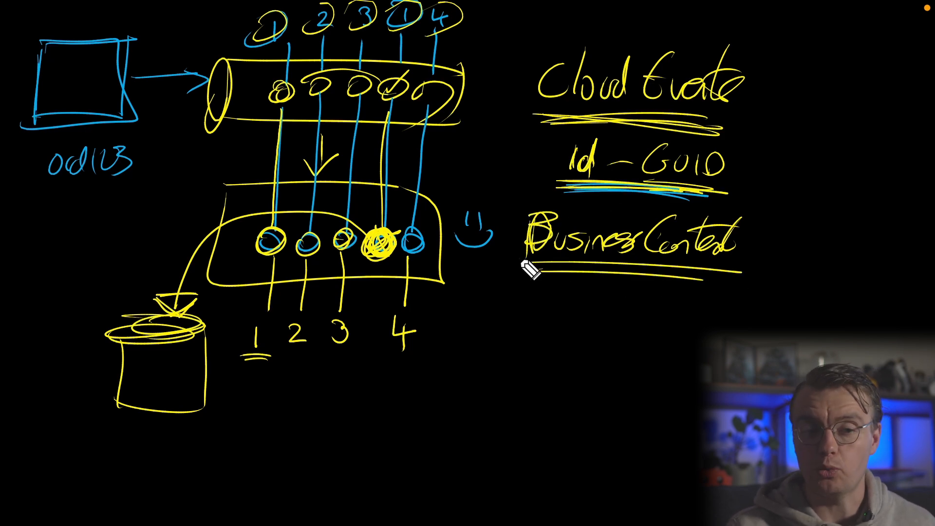
{"action": "mouse_move", "coordinate": [601, 327]}
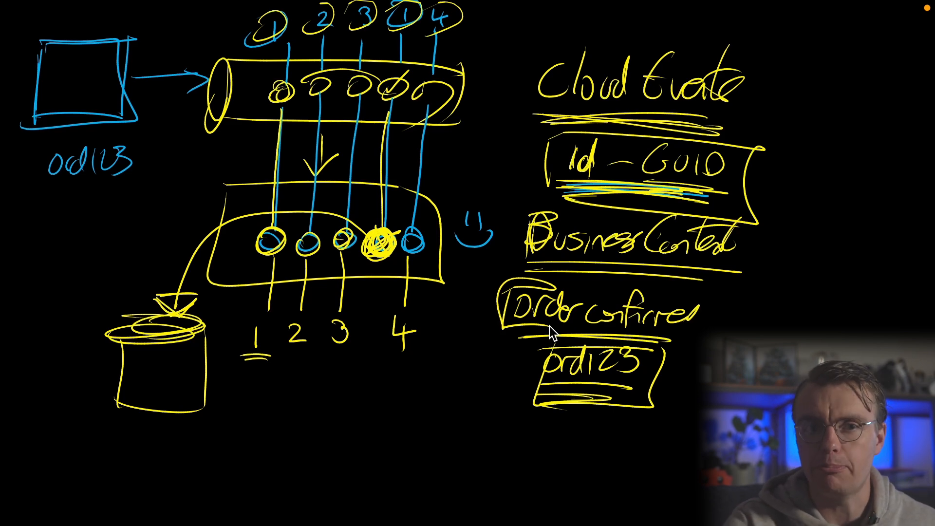
{"action": "mouse_move", "coordinate": [579, 200]}
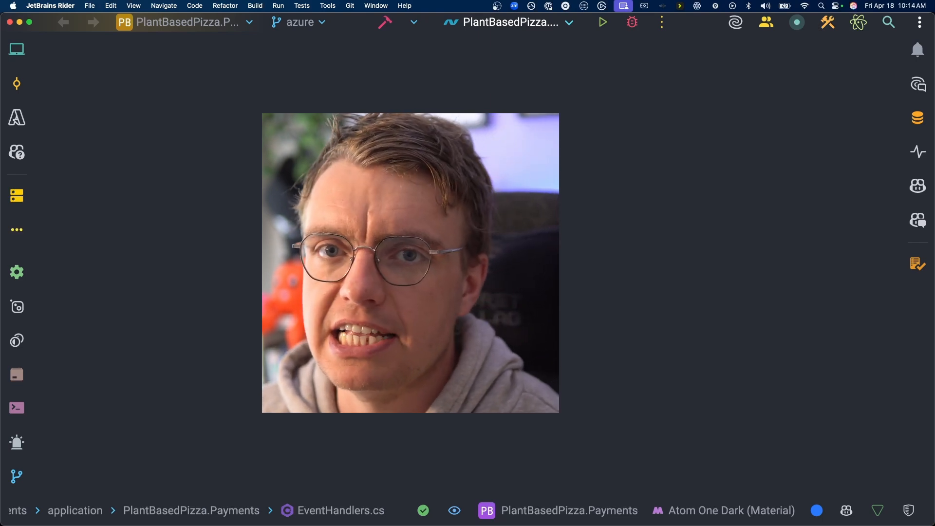
- Show the Solution view and load EventHandlers.cs from PlantBasedPizza.Payments
{"action": "left_click", "coordinate": [17, 49]}
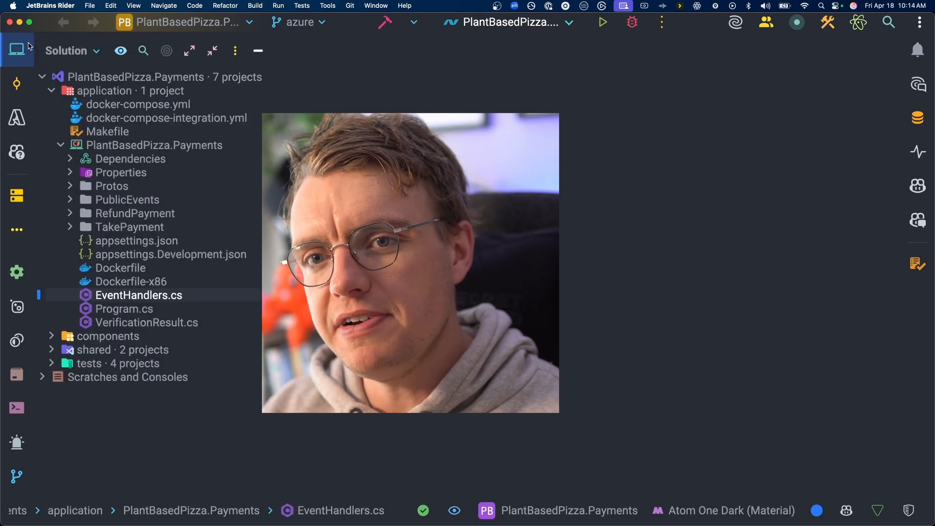
{"action": "mouse_move", "coordinate": [16, 50]}
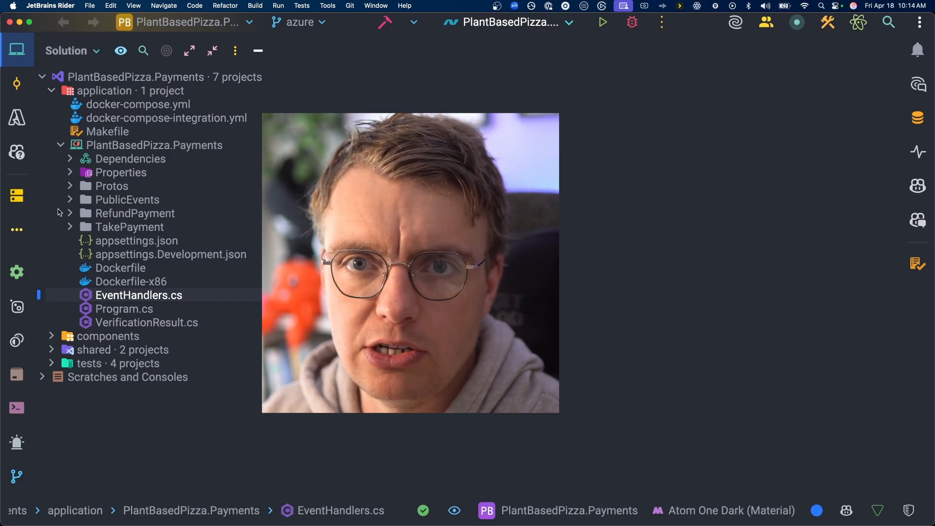
{"action": "double_click", "coordinate": [139, 295]}
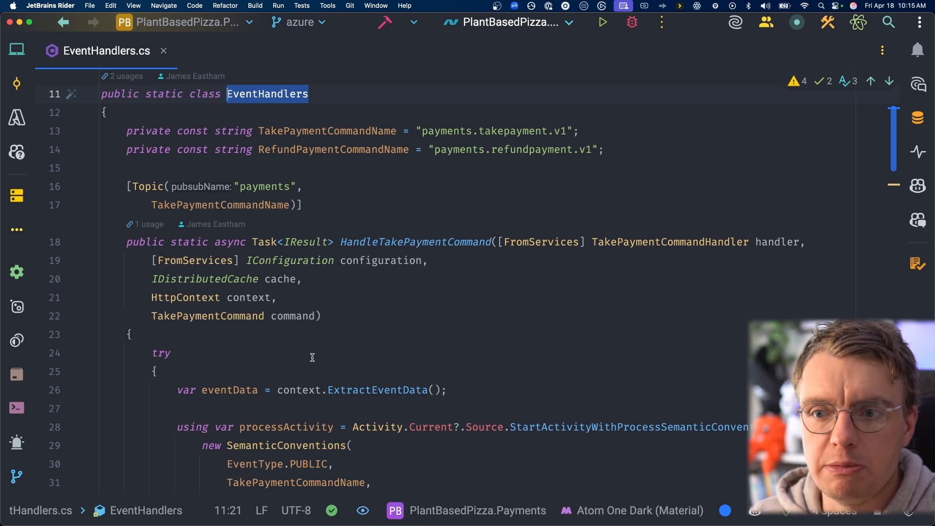
{"action": "mouse_move", "coordinate": [328, 343]}
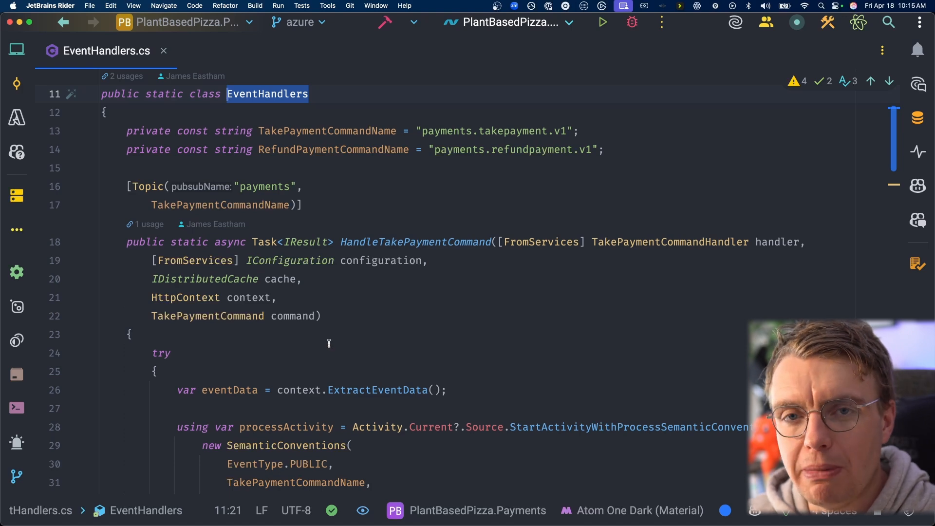
{"action": "scroll", "scroll_direction": "down", "scroll_amount": 3}
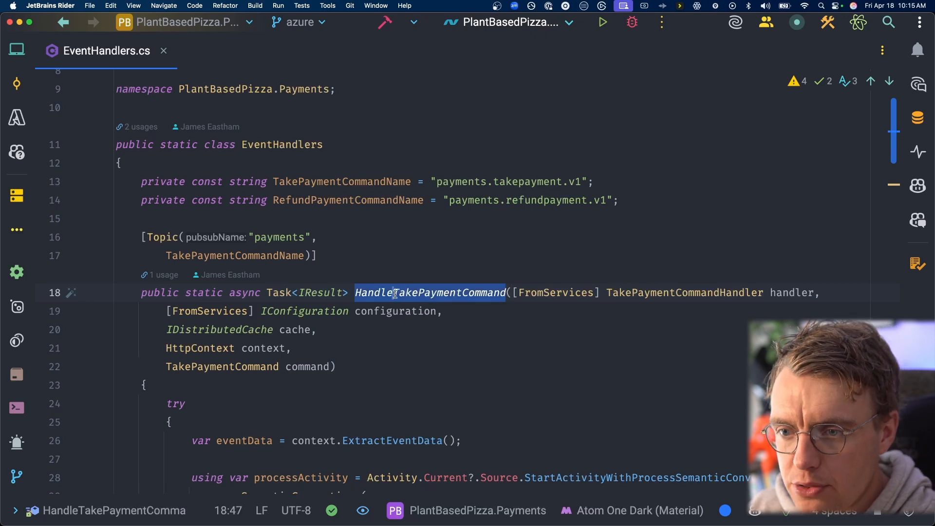
{"action": "double_click", "coordinate": [429, 293]}
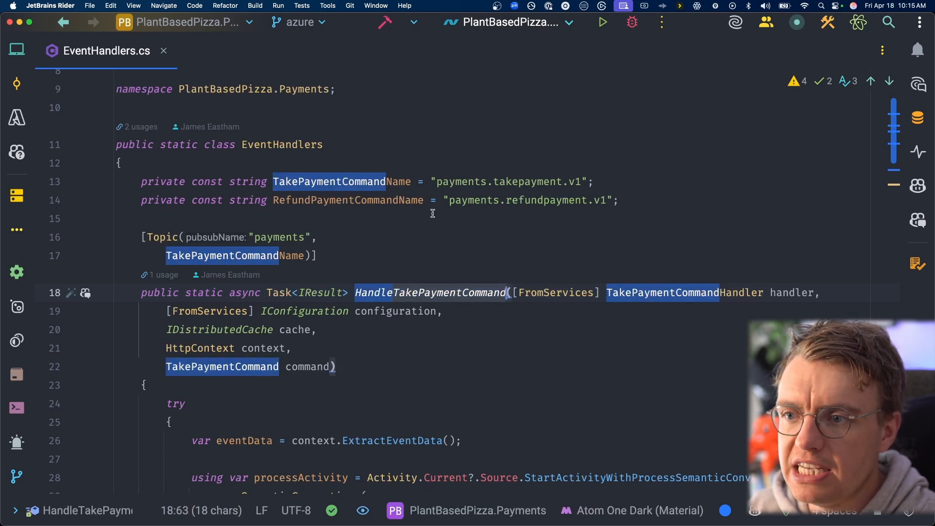
{"action": "left_click", "coordinate": [576, 182]}
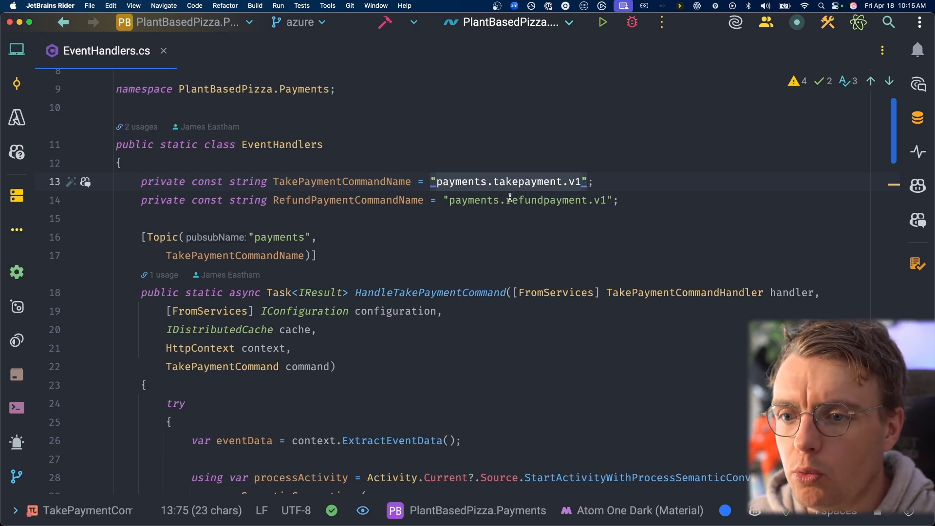
- Scroll the handler to the GetStringAsync event-ID cache lookup
{"action": "scroll", "scroll_direction": "down", "scroll_amount": 3}
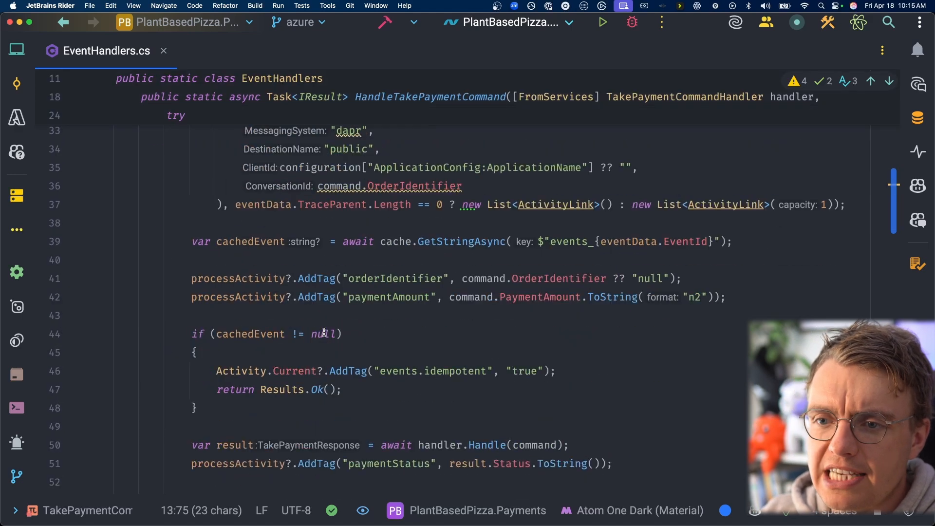
{"action": "scroll", "scroll_direction": "up", "scroll_amount": 3}
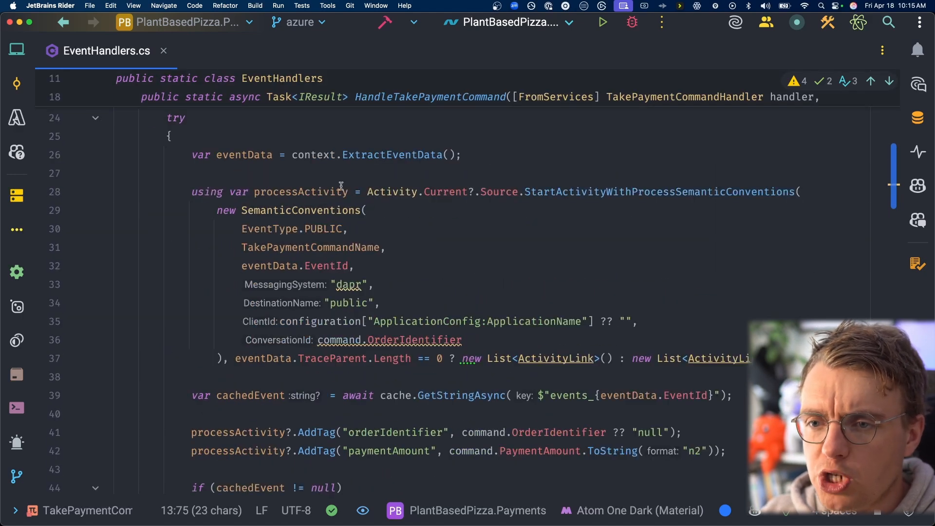
{"action": "scroll", "scroll_direction": "down", "scroll_amount": 3}
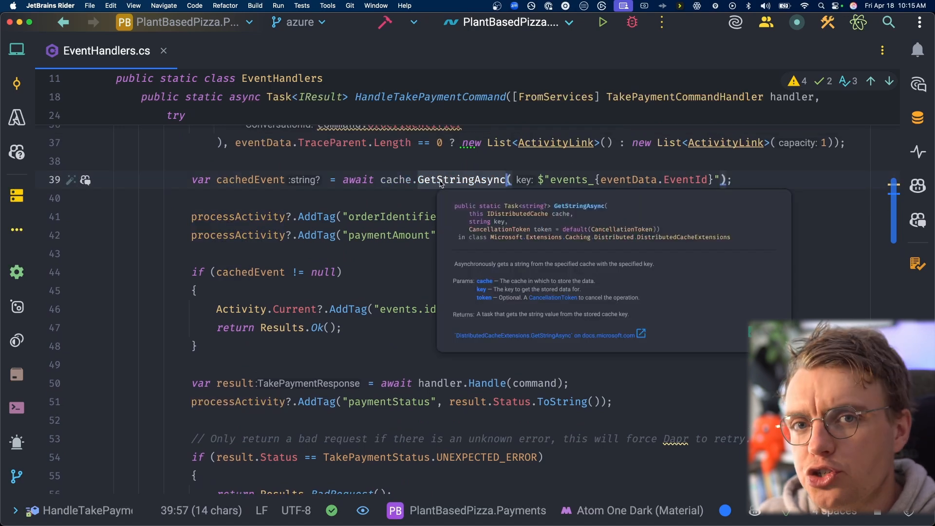
{"action": "mouse_move", "coordinate": [545, 188]}
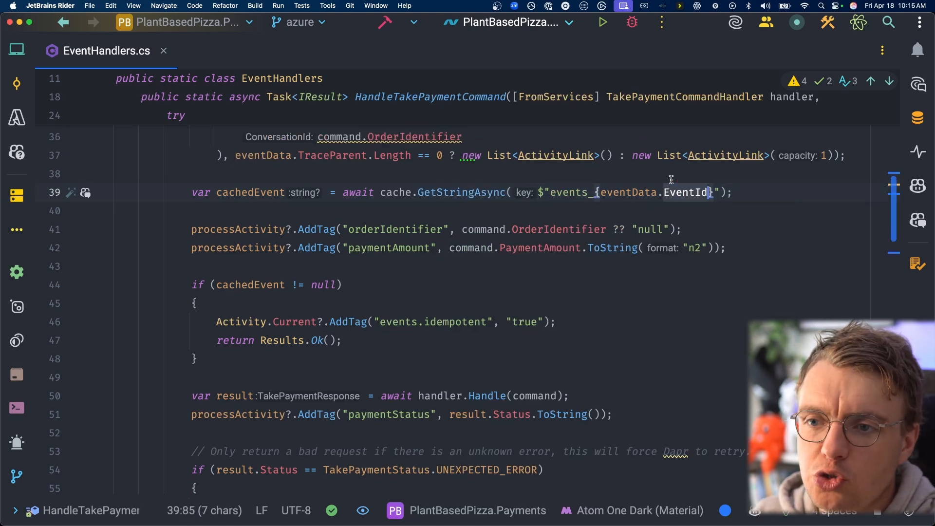
{"action": "scroll", "scroll_direction": "up", "scroll_amount": 3}
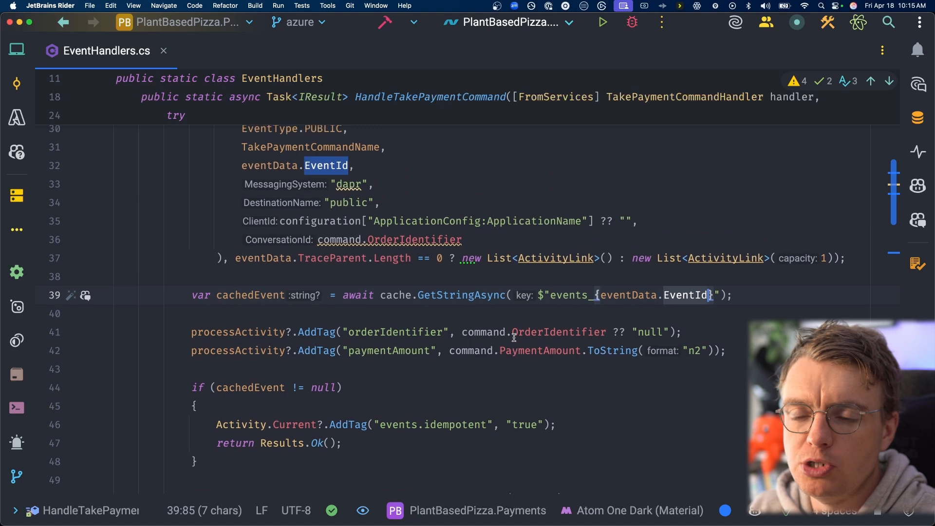
{"action": "mouse_move", "coordinate": [516, 351]}
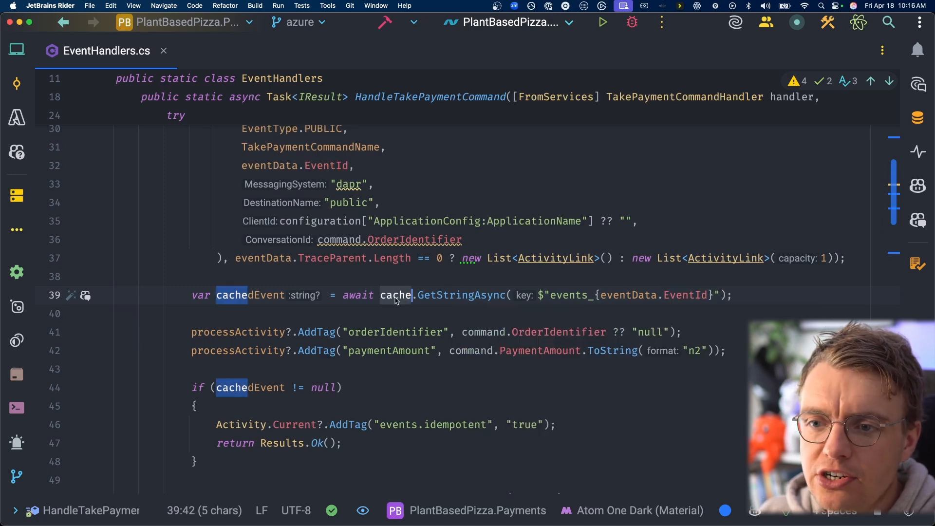
{"action": "scroll", "scroll_direction": "up", "scroll_amount": 3}
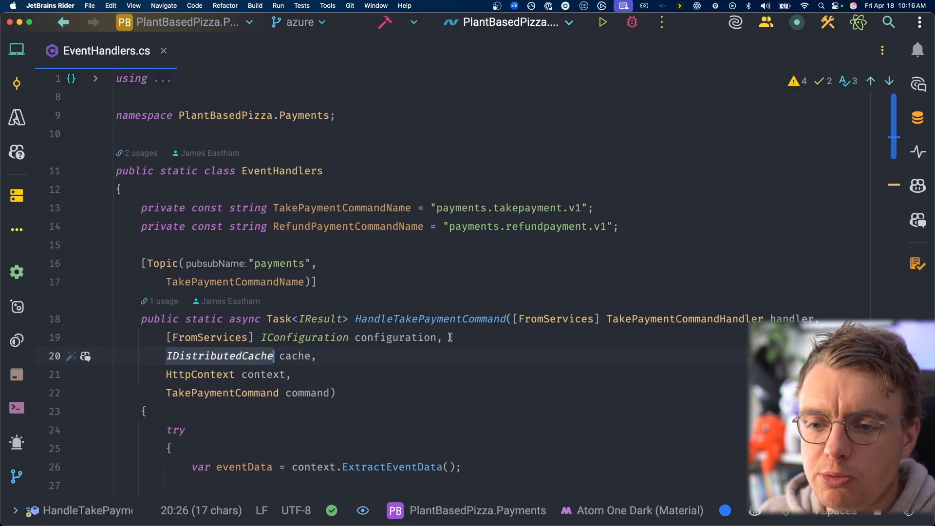
{"action": "scroll", "scroll_direction": "down", "scroll_amount": 3}
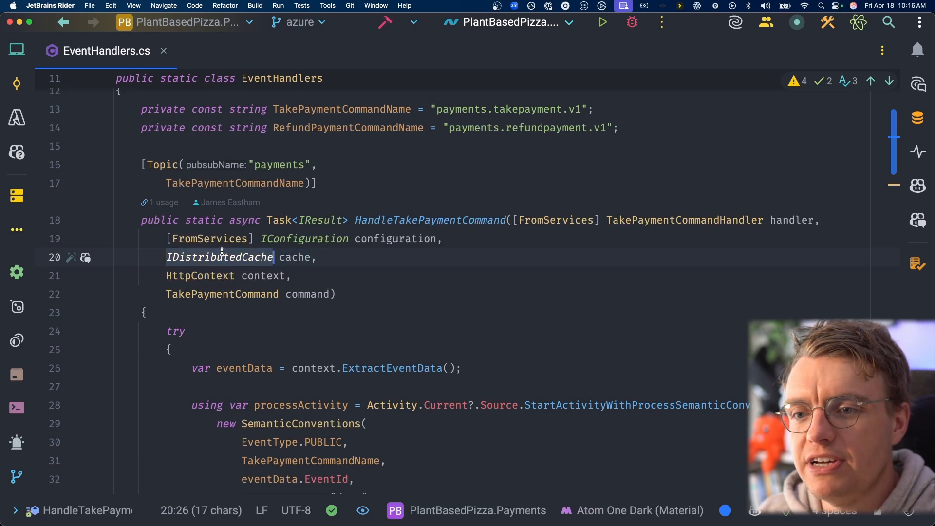
{"action": "mouse_move", "coordinate": [201, 275]}
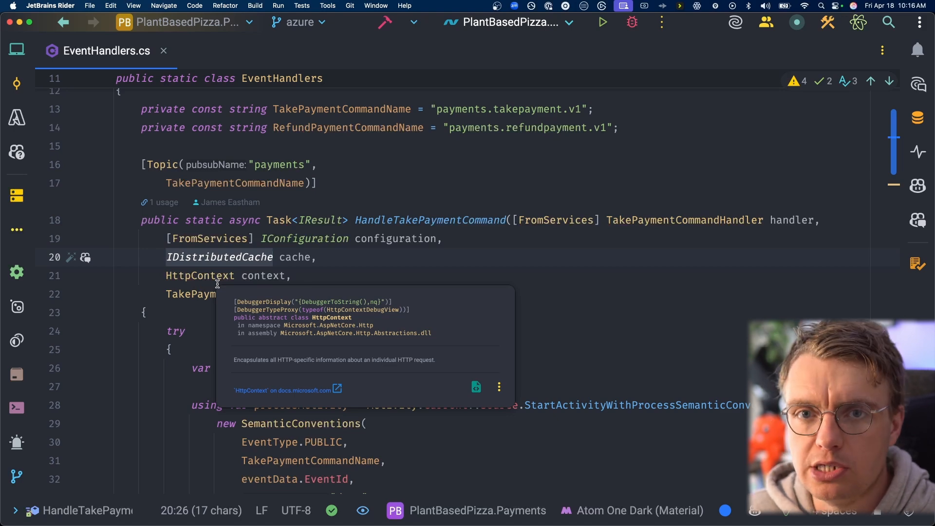
{"action": "mouse_move", "coordinate": [217, 280]}
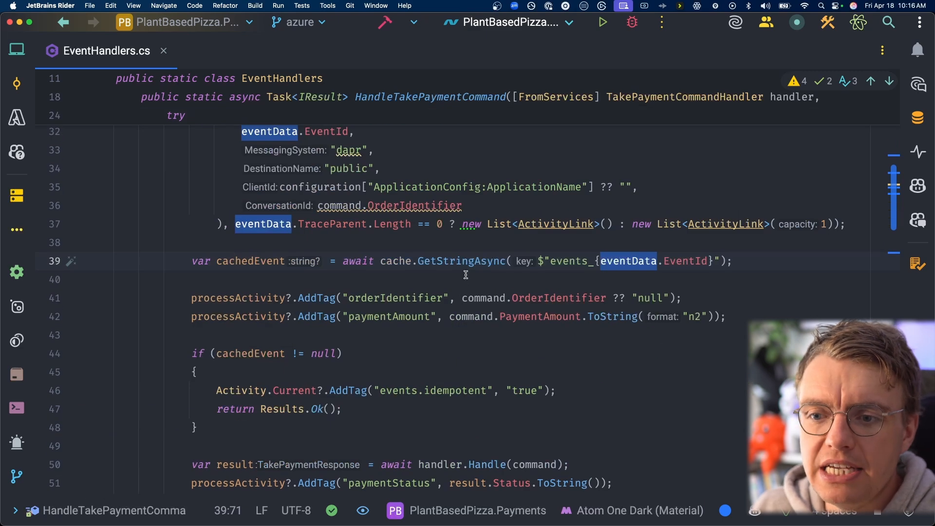
- Highlight the EventId cache key, the cachedEvent null check and the idempotent tagging for duplicates
{"action": "double_click", "coordinate": [684, 261]}
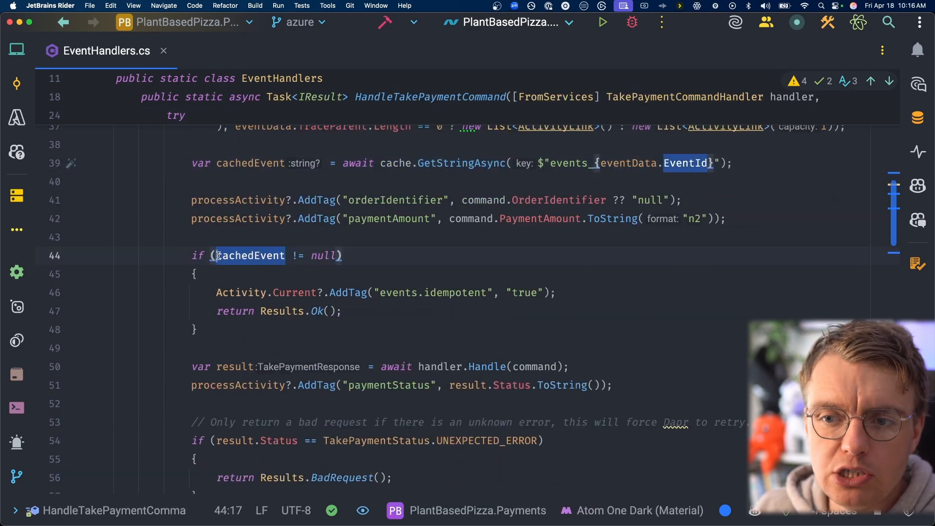
{"action": "double_click", "coordinate": [250, 255]}
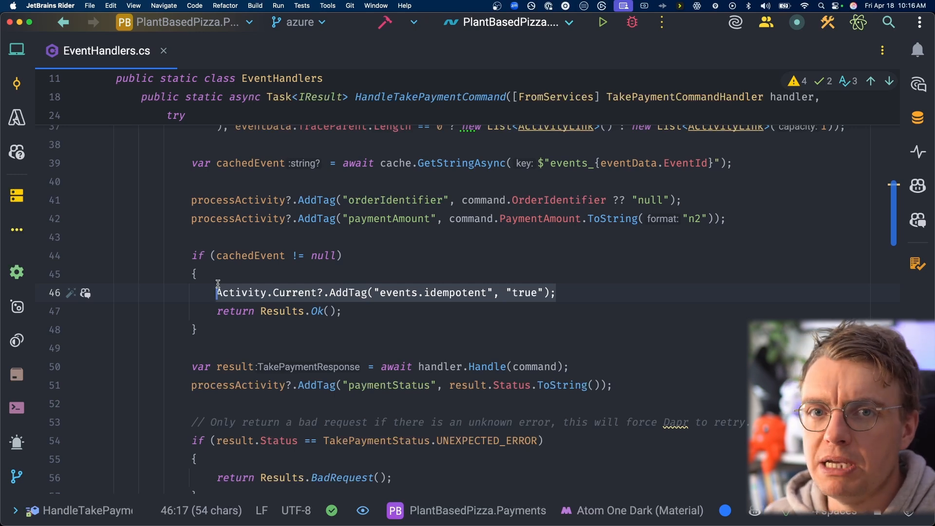
{"action": "left_click", "coordinate": [342, 311]}
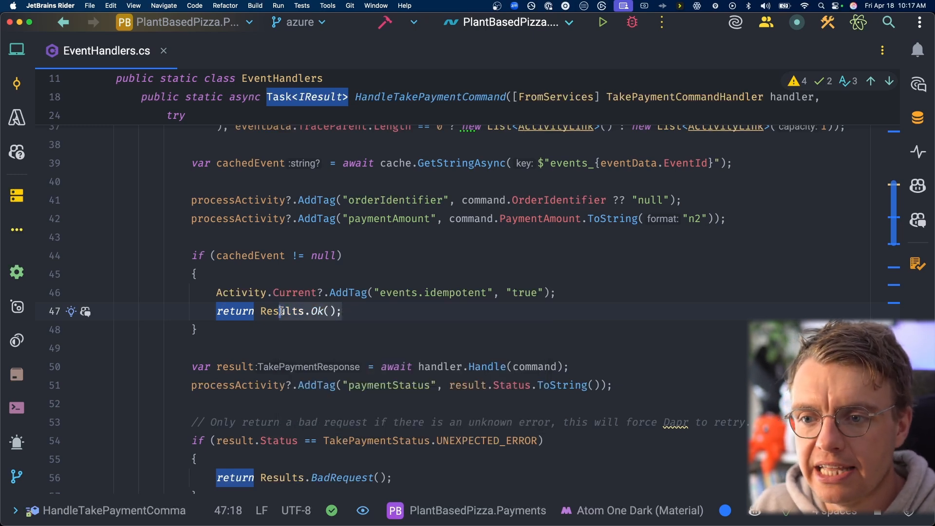
{"action": "mouse_move", "coordinate": [283, 311]}
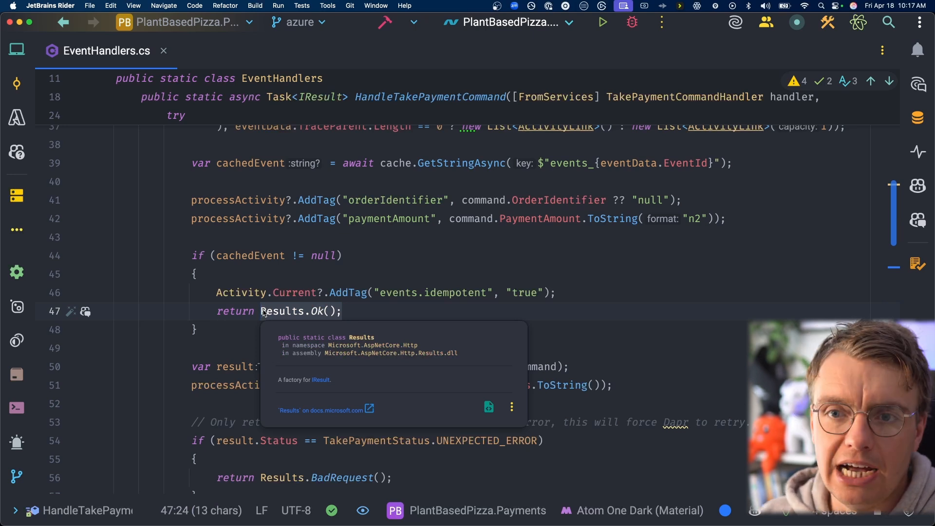
{"action": "scroll", "scroll_direction": "down", "scroll_amount": 3}
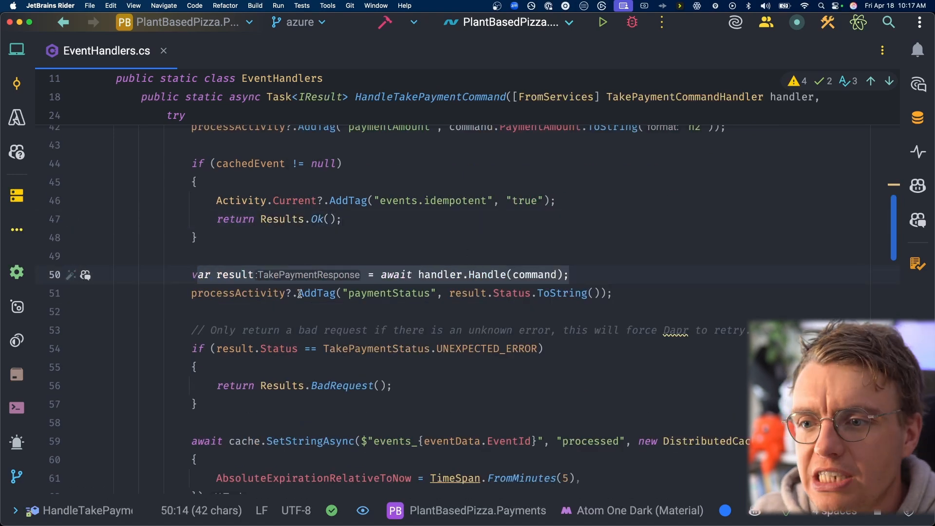
- Highlight the handler.Handle call and the SetStringAsync cache write with five-minute DistributedCacheEntryOptions expiry
{"action": "double_click", "coordinate": [486, 275]}
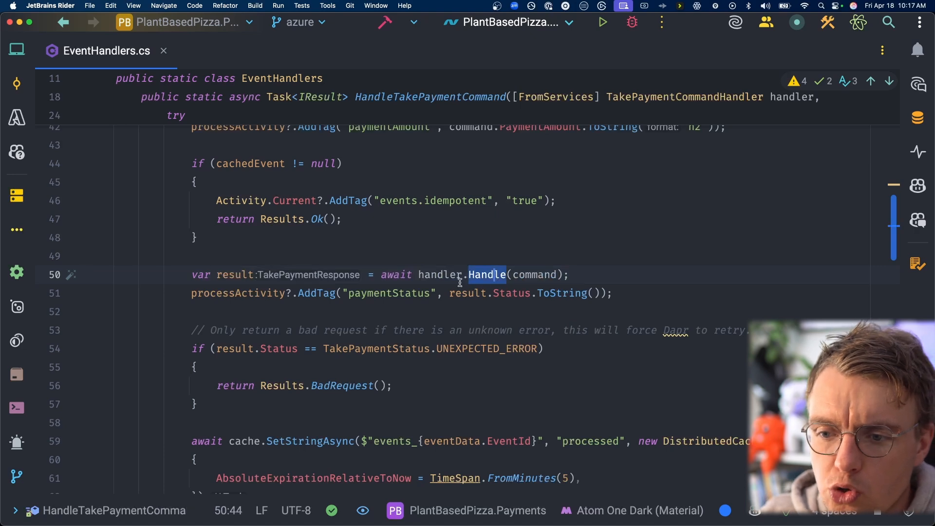
{"action": "scroll", "scroll_direction": "down", "scroll_amount": 3}
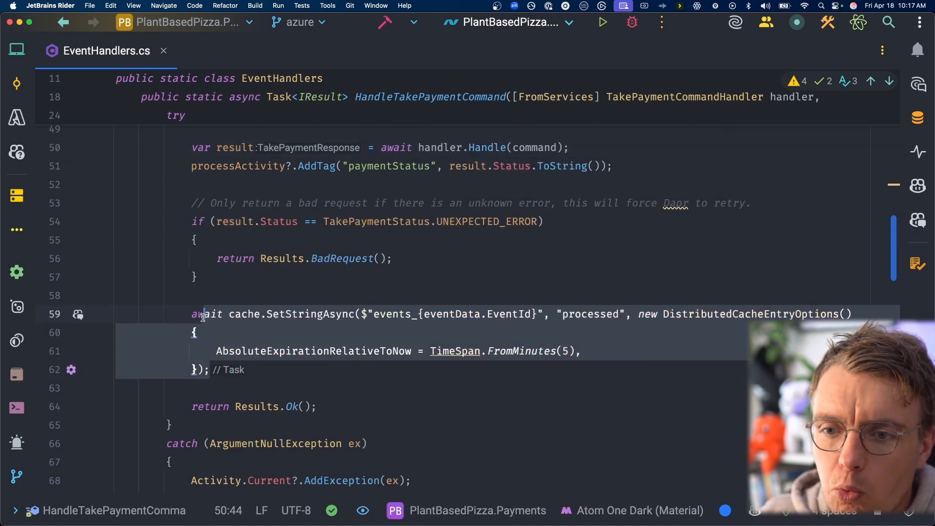
{"action": "left_click", "coordinate": [260, 315]}
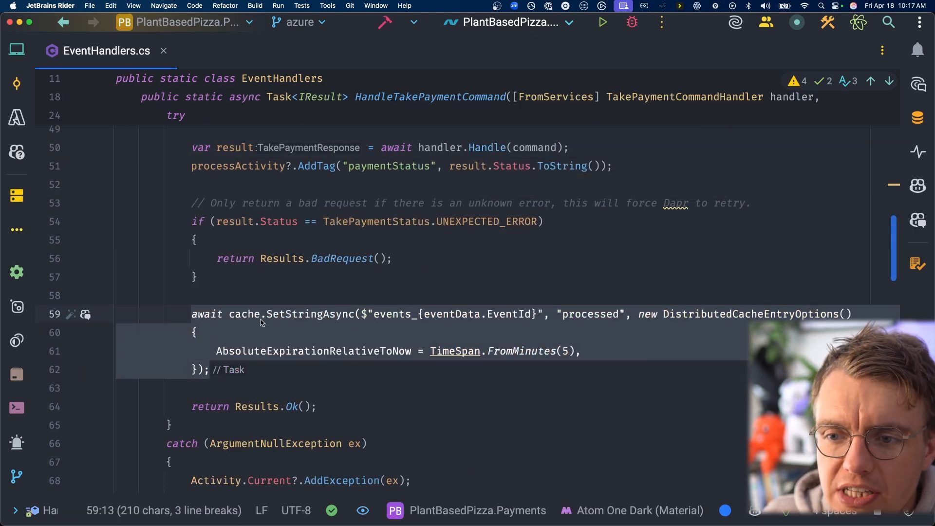
{"action": "left_click", "coordinate": [408, 315]}
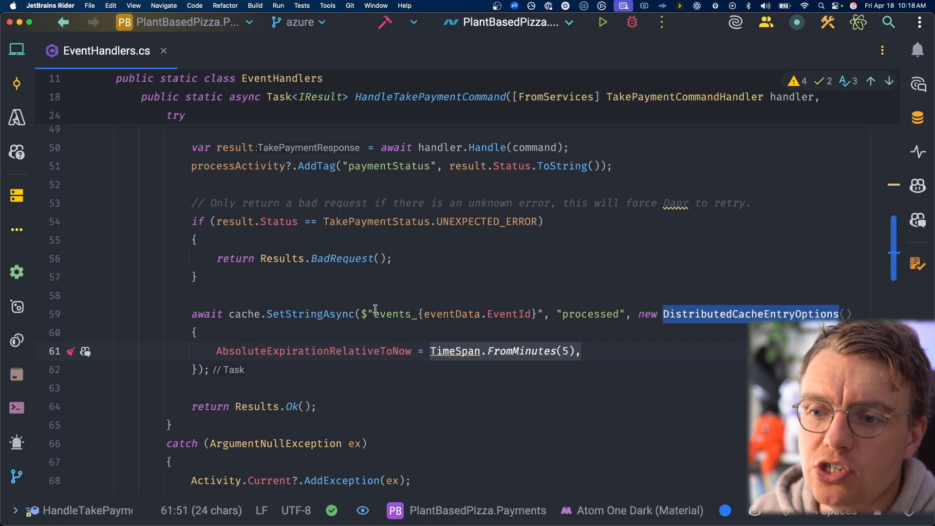
{"action": "mouse_move", "coordinate": [455, 351]}
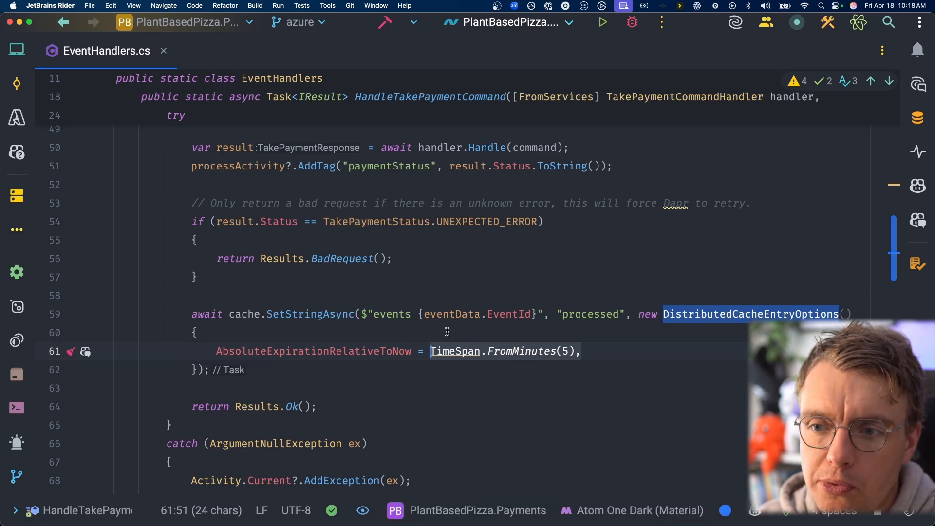
{"action": "scroll", "scroll_direction": "down", "scroll_amount": 3}
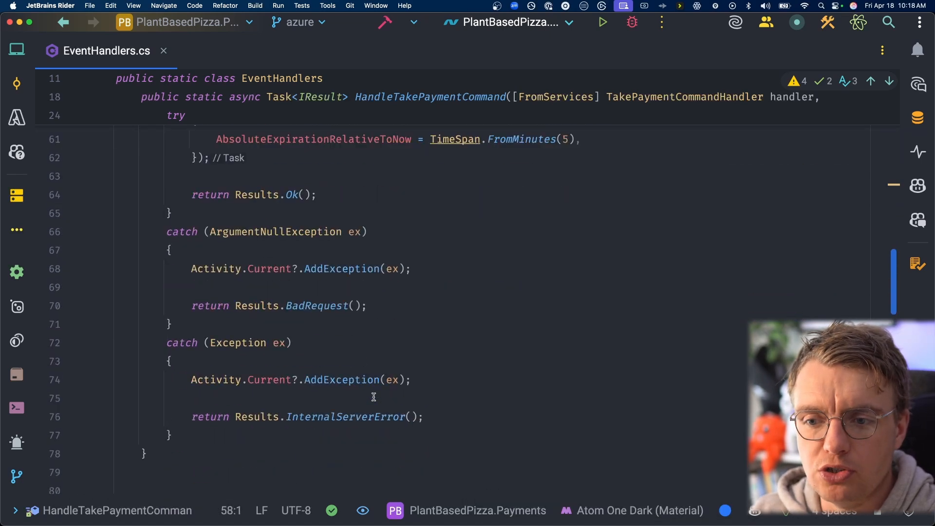
- Return to the handler.Handle(command) call and bring up its context menu
{"action": "scroll", "scroll_direction": "up", "scroll_amount": 3}
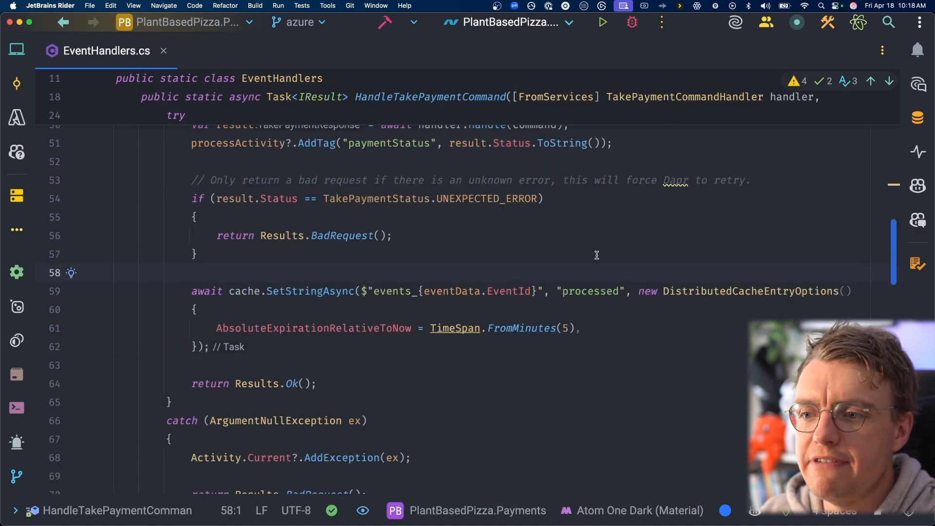
{"action": "mouse_move", "coordinate": [519, 291]}
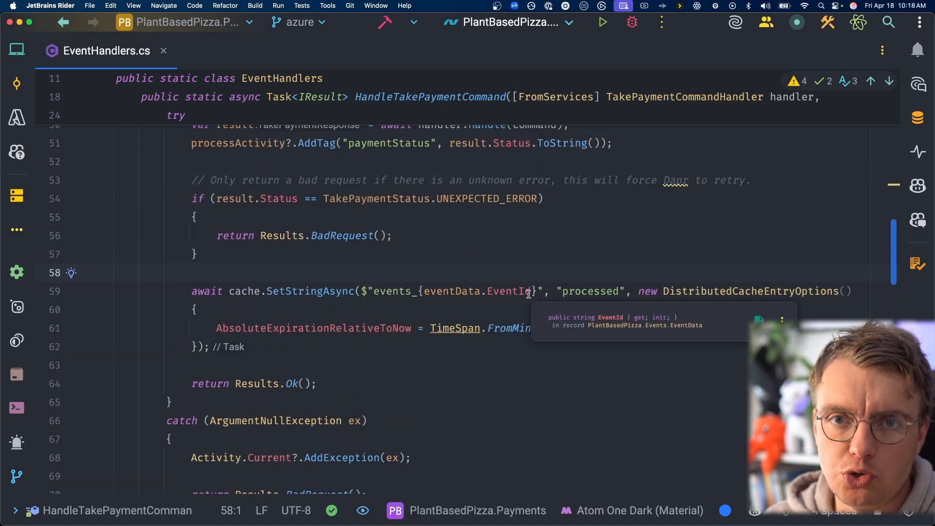
{"action": "left_click", "coordinate": [116, 273]}
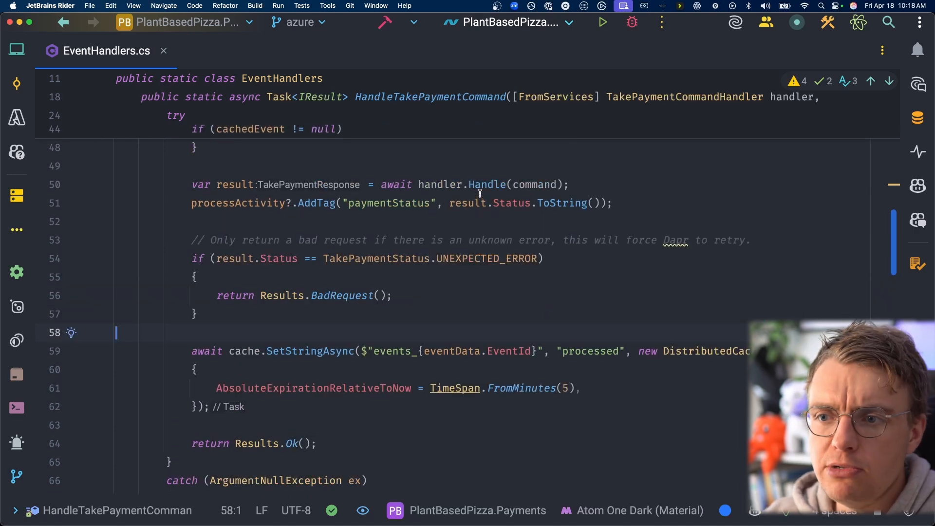
{"action": "right_click", "coordinate": [478, 185]}
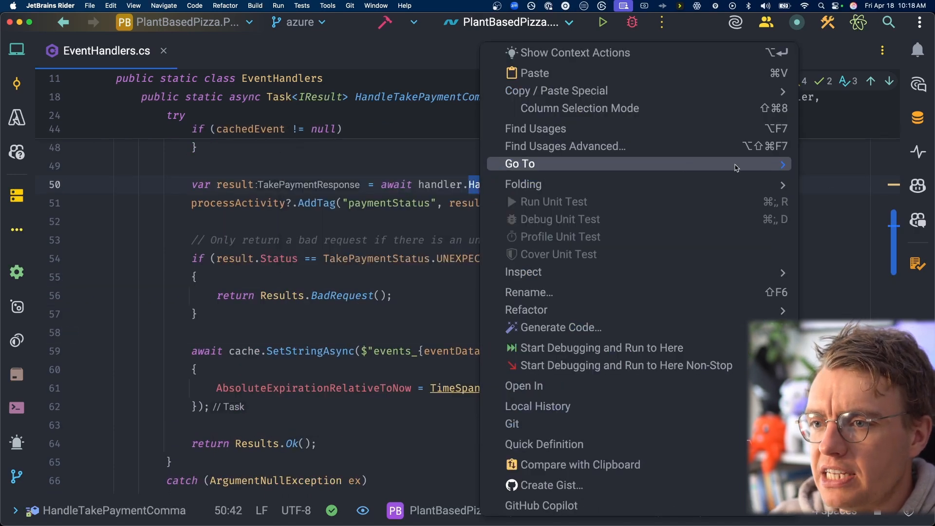
- Go to the Handle implementation in TakePaymentCommandHandler and highlight the order number used as the hasOrderBeenProcessed cache key
{"action": "left_click", "coordinate": [519, 164]}
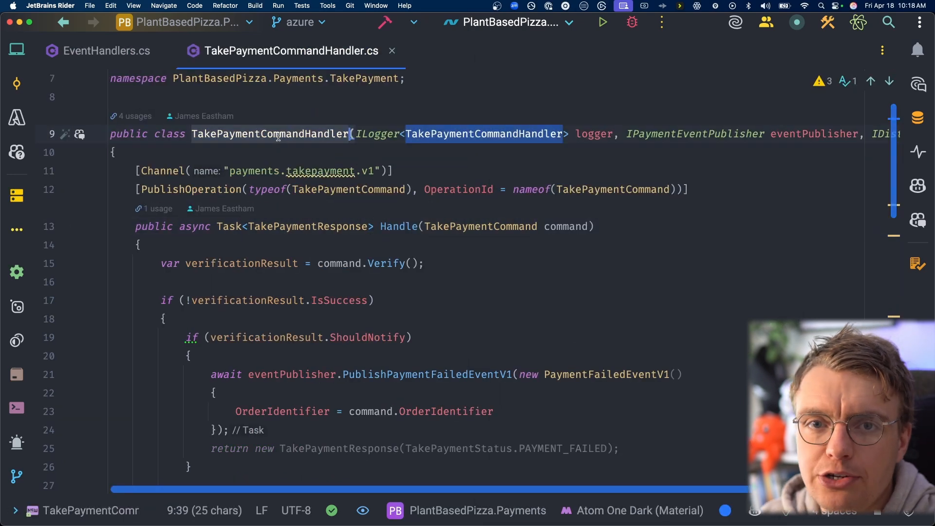
{"action": "scroll", "scroll_direction": "down", "scroll_amount": 3}
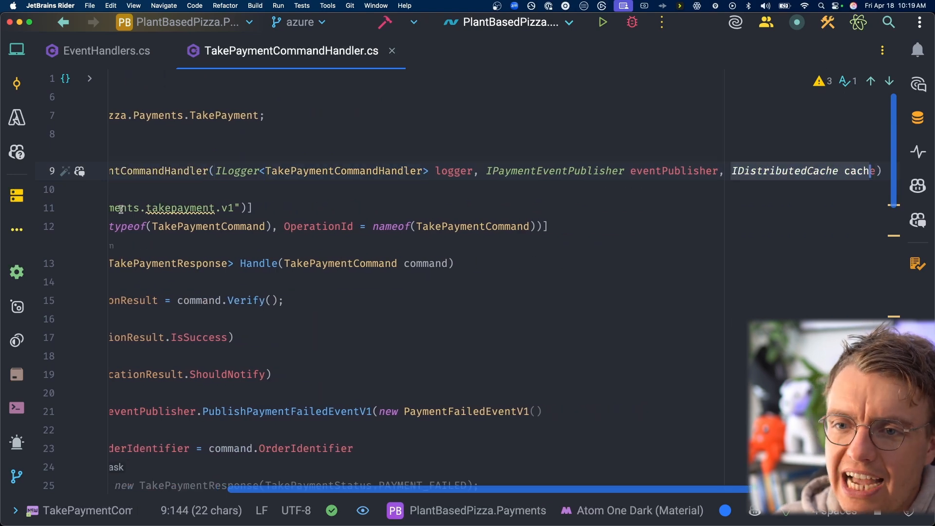
{"action": "scroll", "scroll_direction": "down", "scroll_amount": 3}
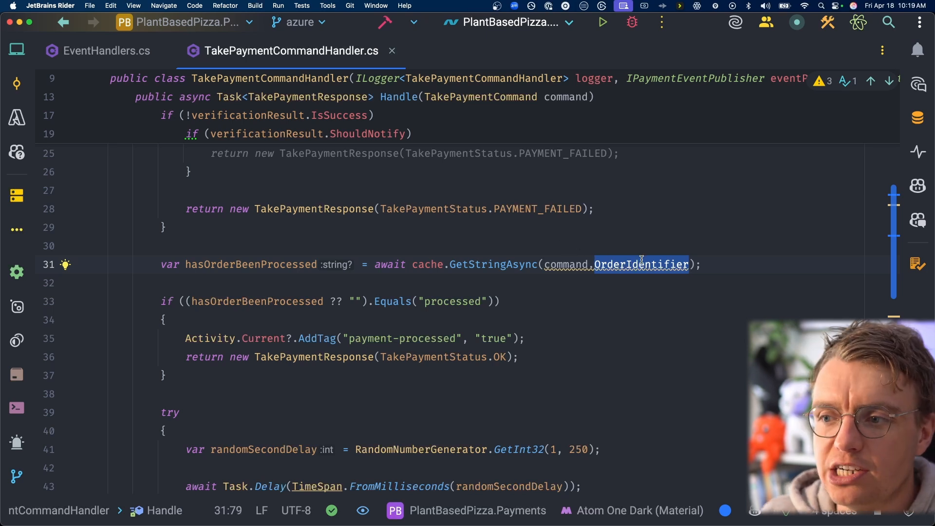
{"action": "left_click", "coordinate": [447, 283]}
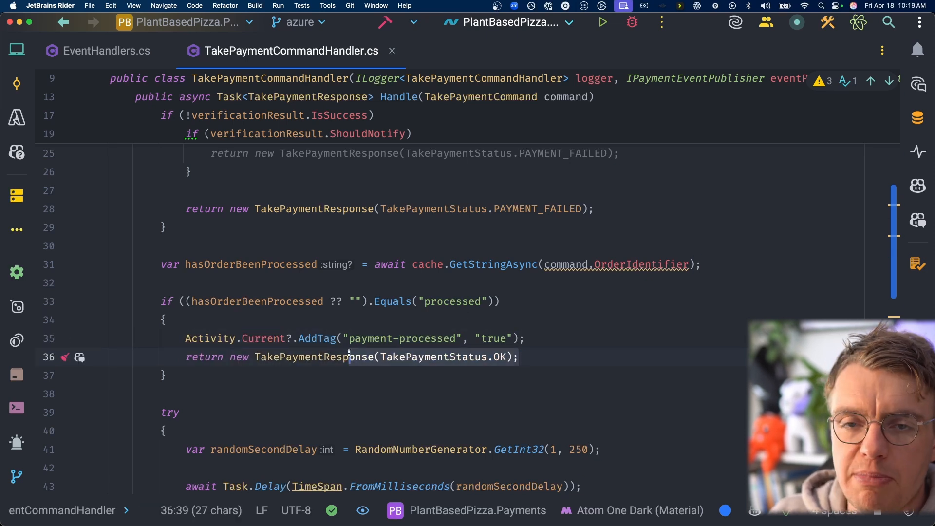
{"action": "scroll", "scroll_direction": "down", "scroll_amount": 3}
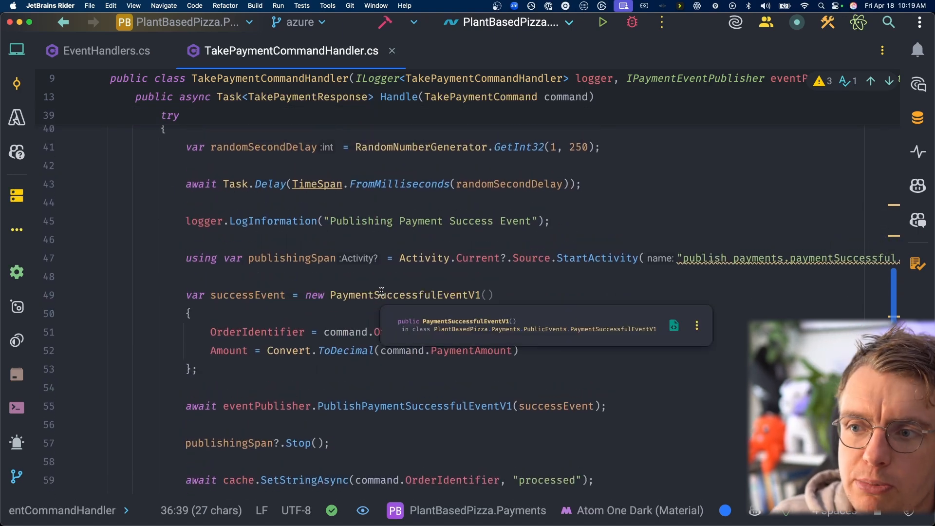
- Review the SetStringAsync(command.OrderIdentifier, "processed") write and catch block, then switch back to EventHandlers.cs
{"action": "left_click", "coordinate": [196, 147]}
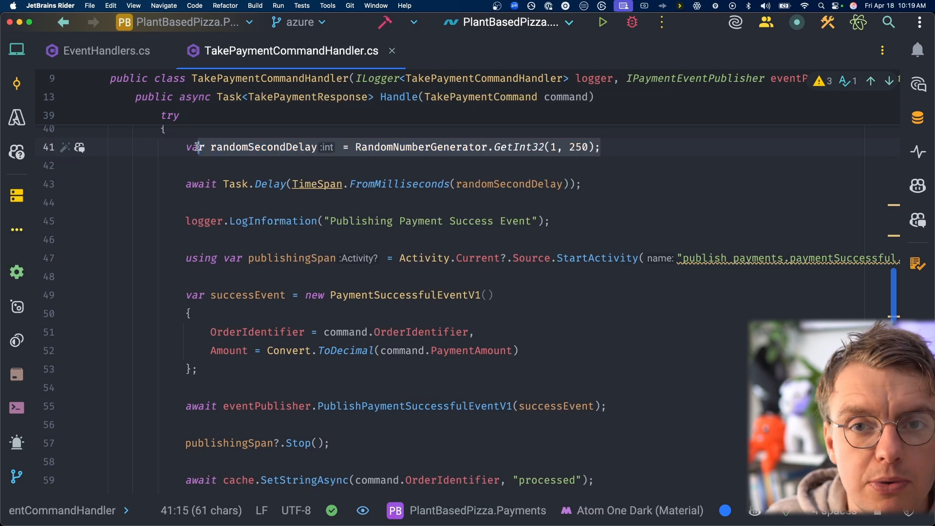
{"action": "scroll", "scroll_direction": "down", "scroll_amount": 3}
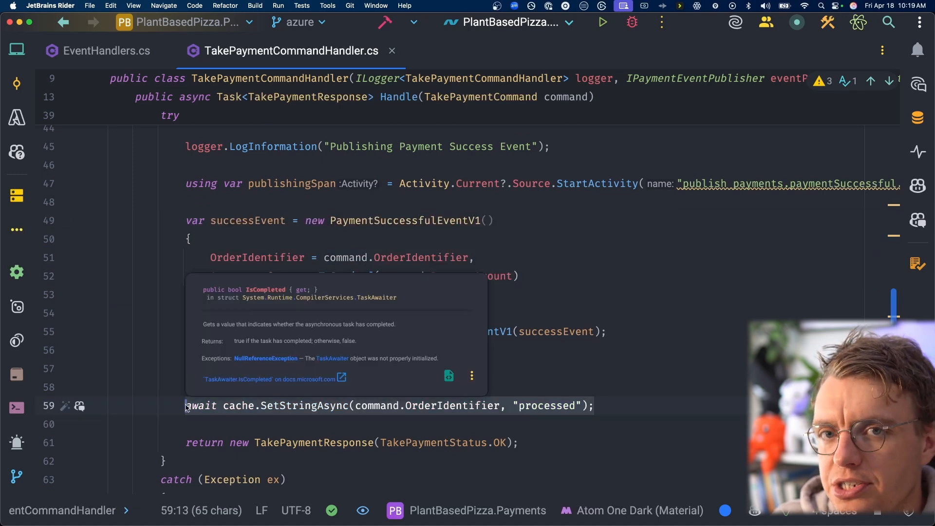
{"action": "scroll", "scroll_direction": "down", "scroll_amount": 3}
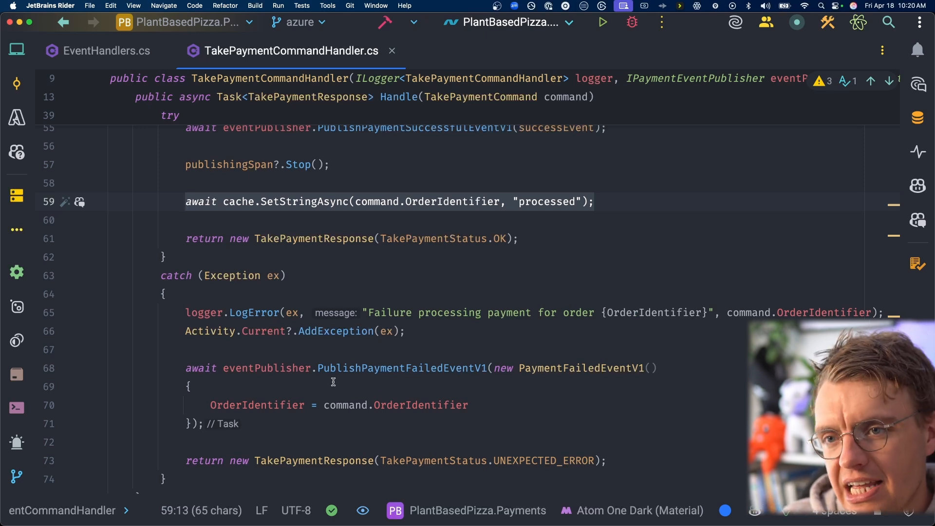
{"action": "left_click", "coordinate": [106, 51]}
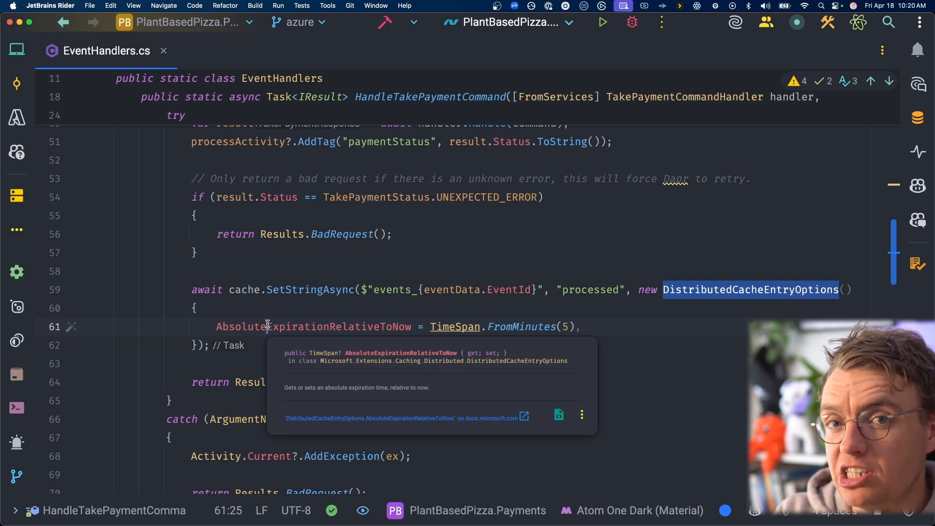
{"action": "mouse_move", "coordinate": [267, 323]}
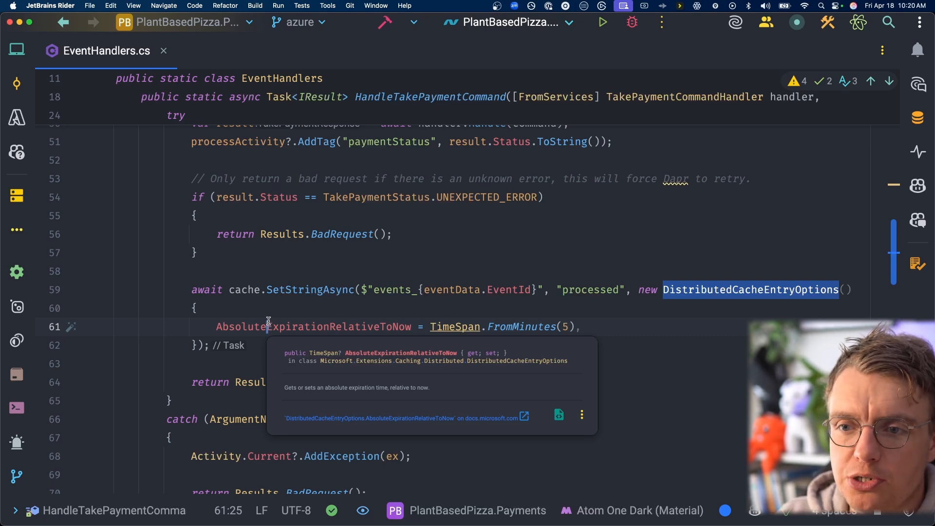
{"action": "left_click", "coordinate": [273, 272]}
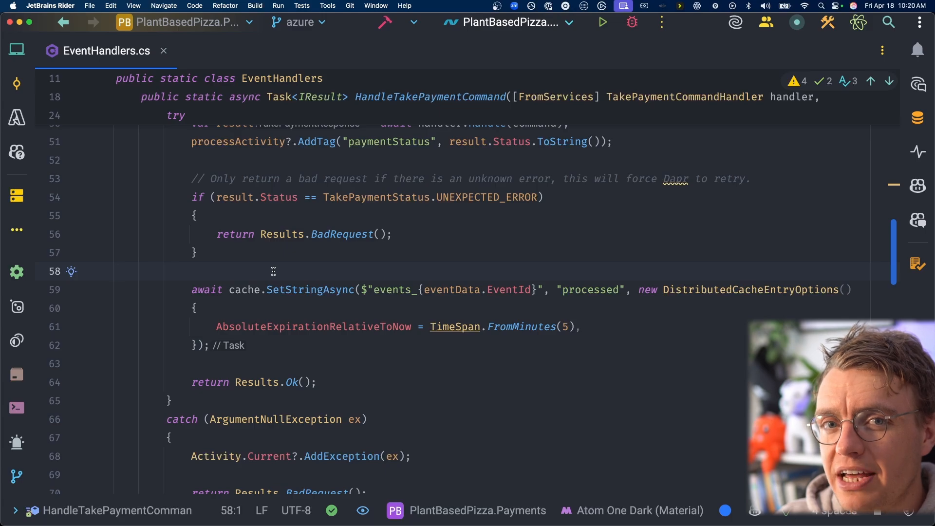